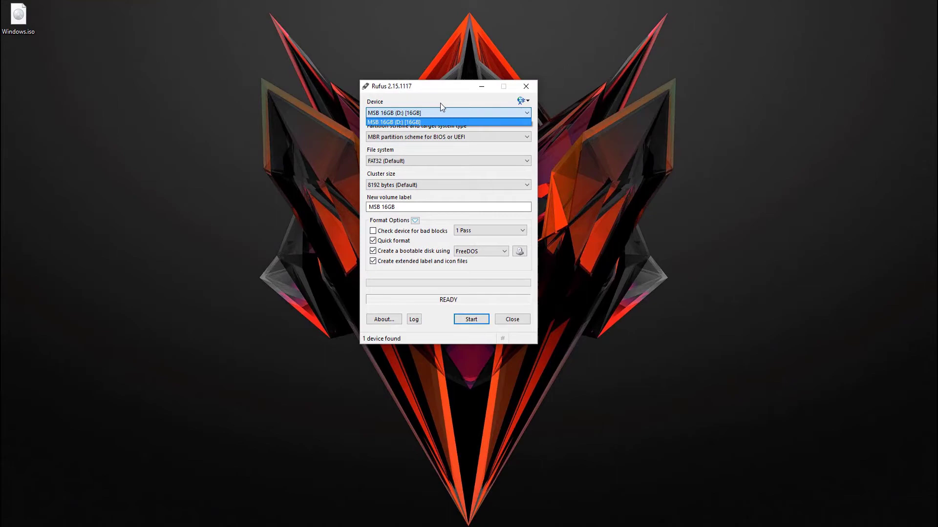
Keep the 16GB pen drive as target and load Windows.iso from the Desktop
click(394, 122)
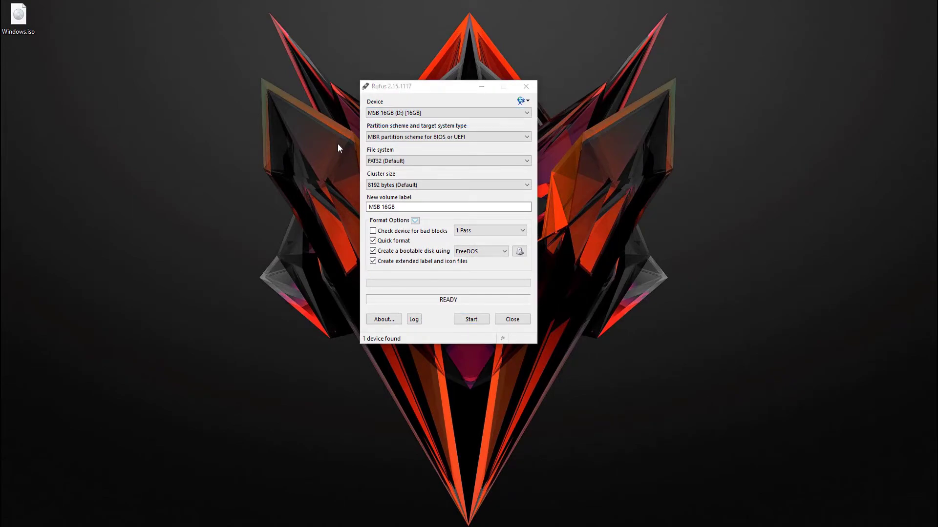
click(447, 160)
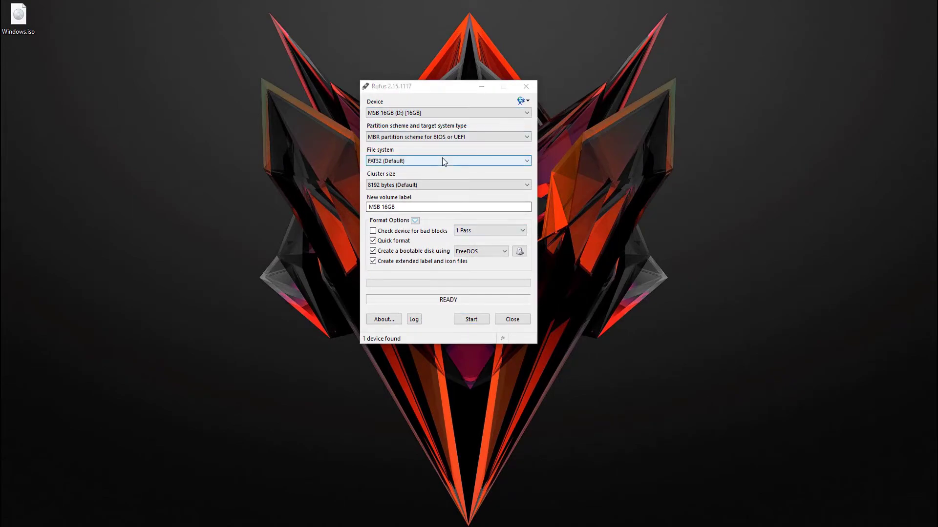
mouse_move(519, 251)
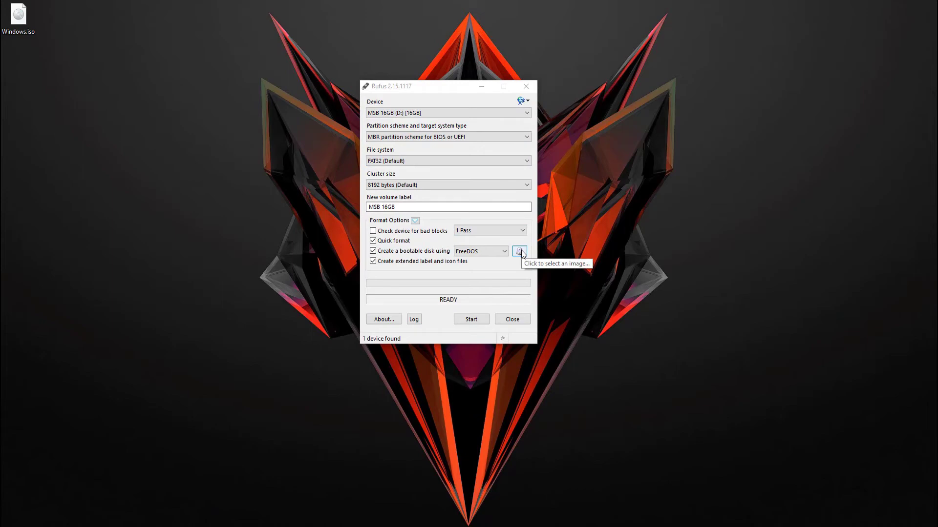
click(519, 251)
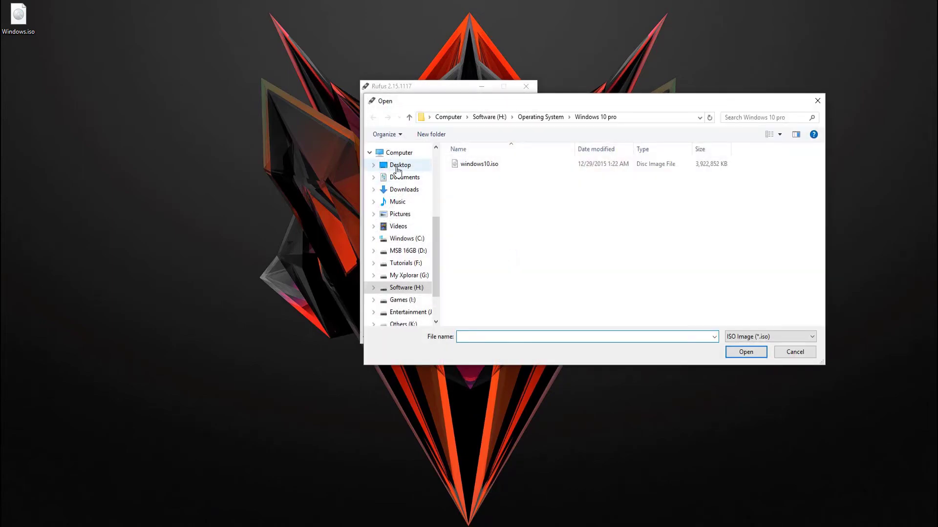
click(399, 165)
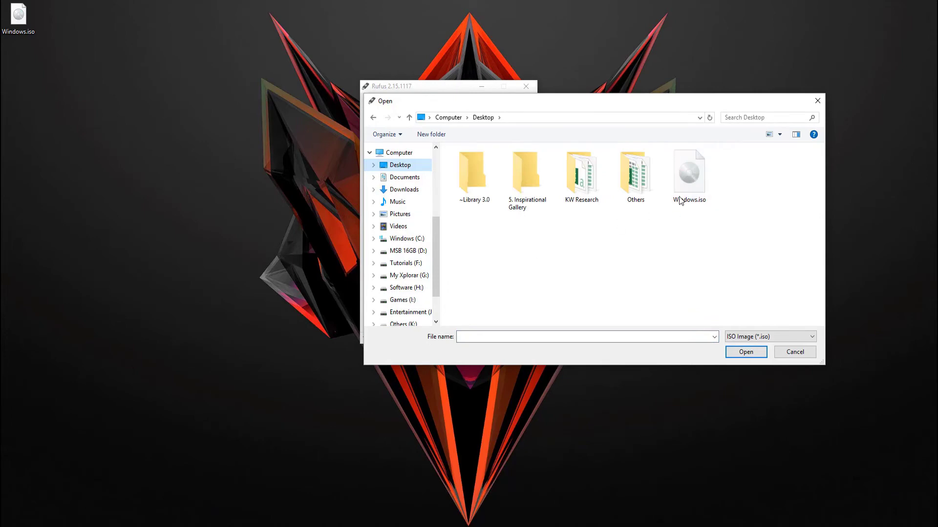
click(744, 352)
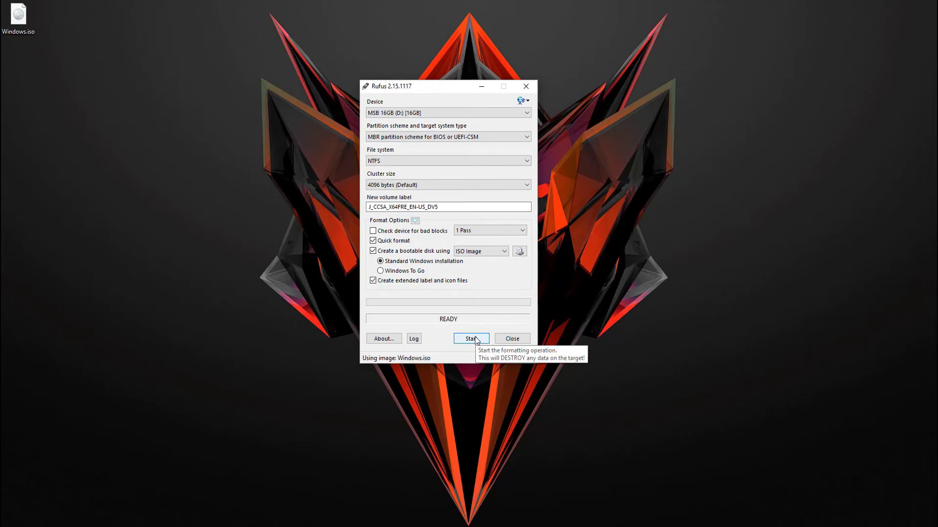
Write the Windows image to the pen drive, then close Rufus once finished
click(471, 338)
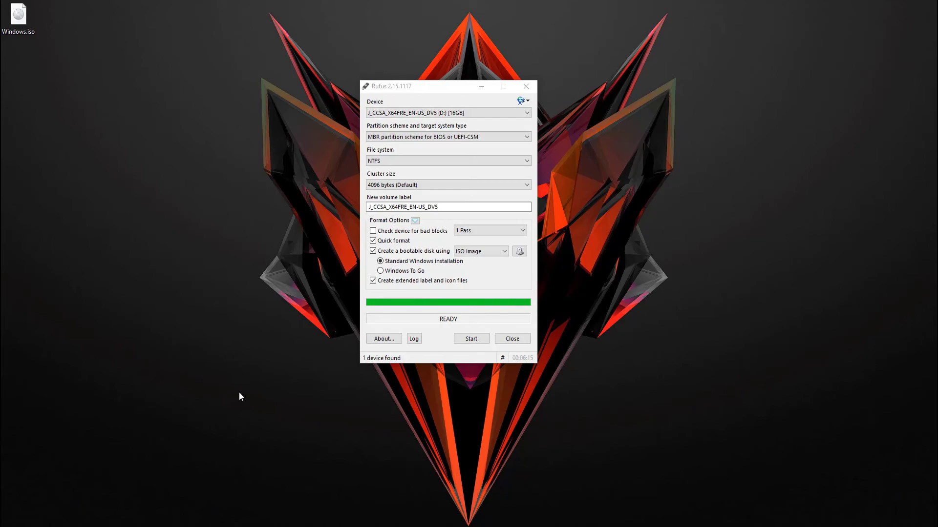
click(511, 339)
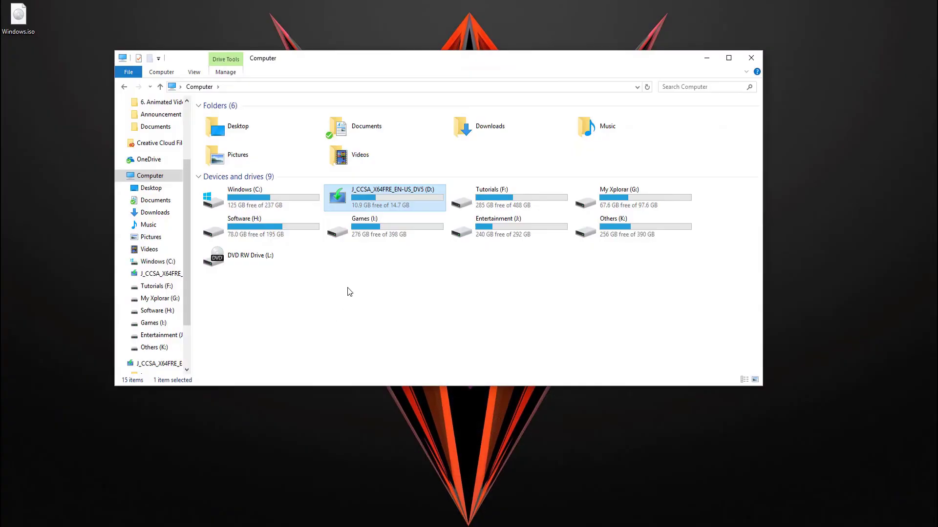
mouse_move(345, 239)
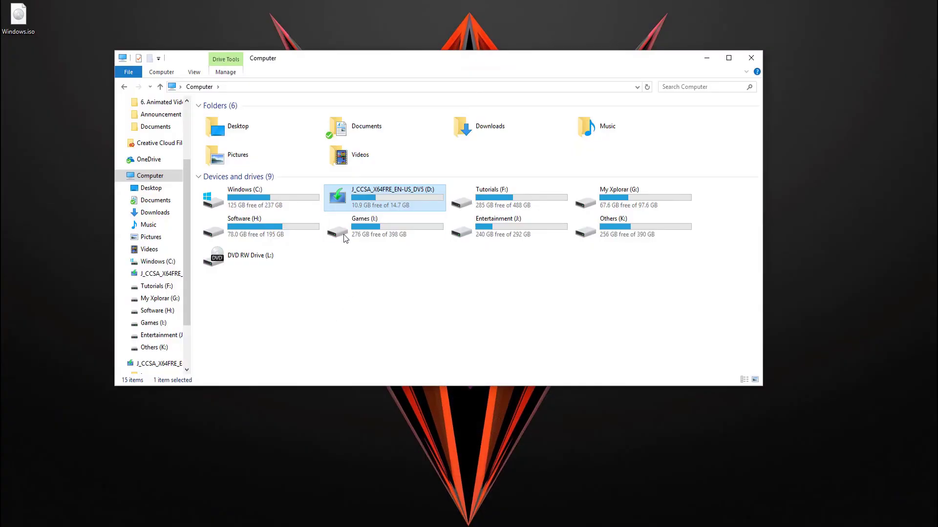
mouse_move(360, 346)
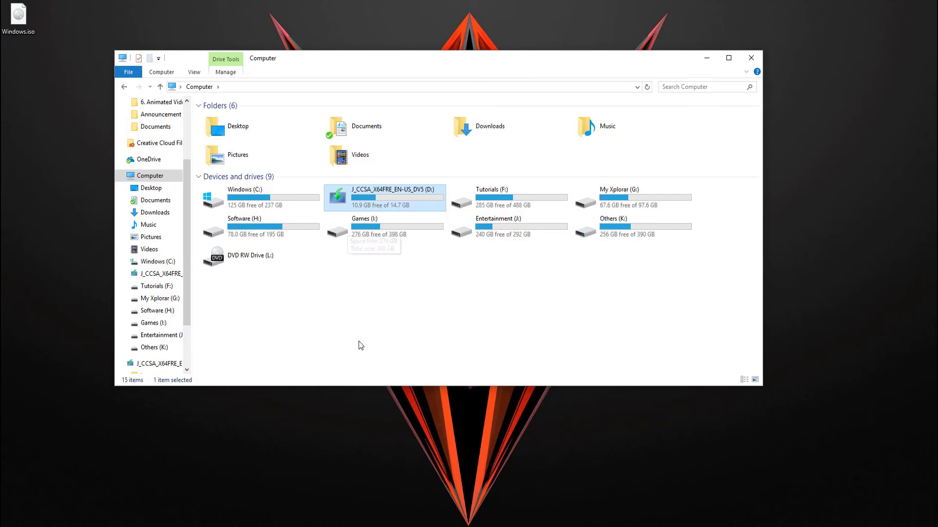
mouse_move(360, 352)
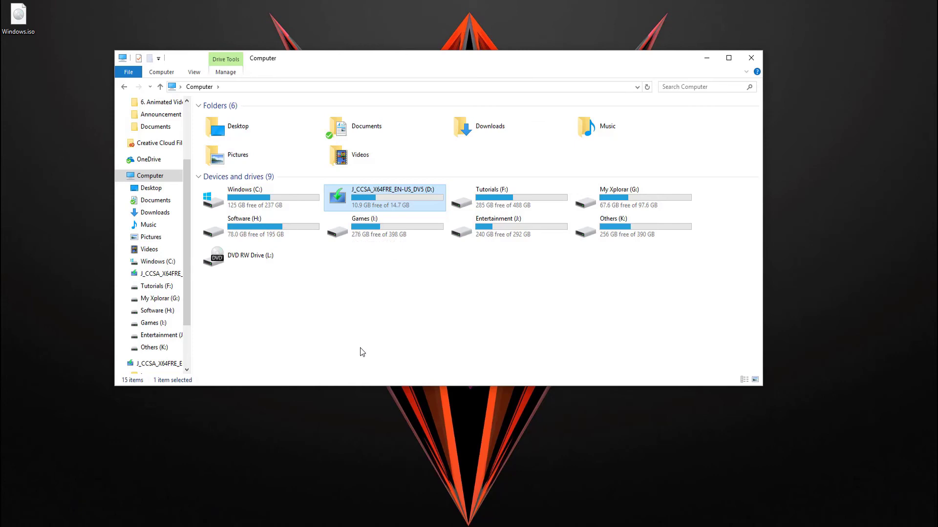
mouse_move(360, 348)
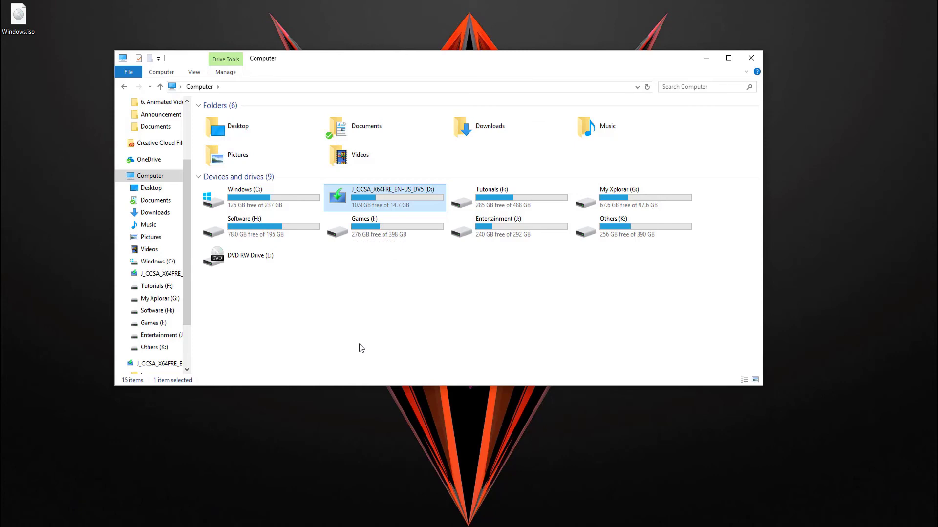
right_click(384, 197)
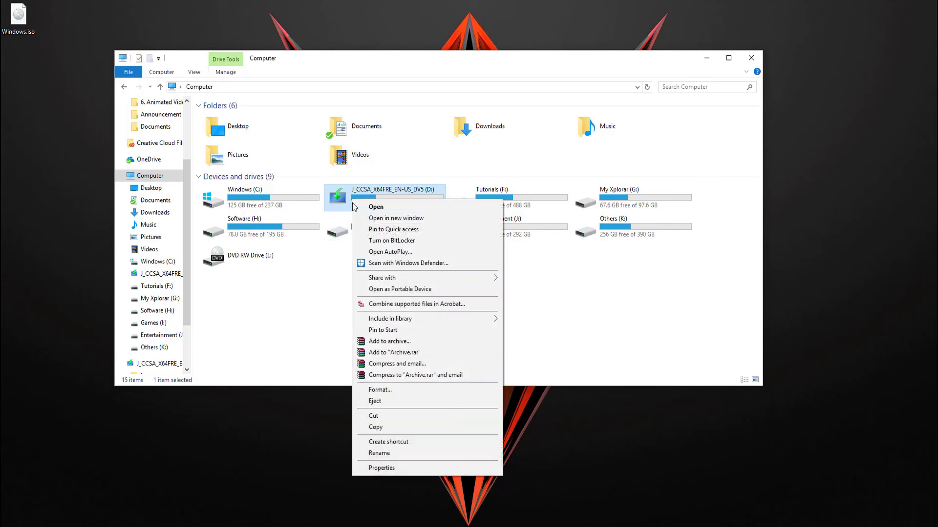
click(379, 389)
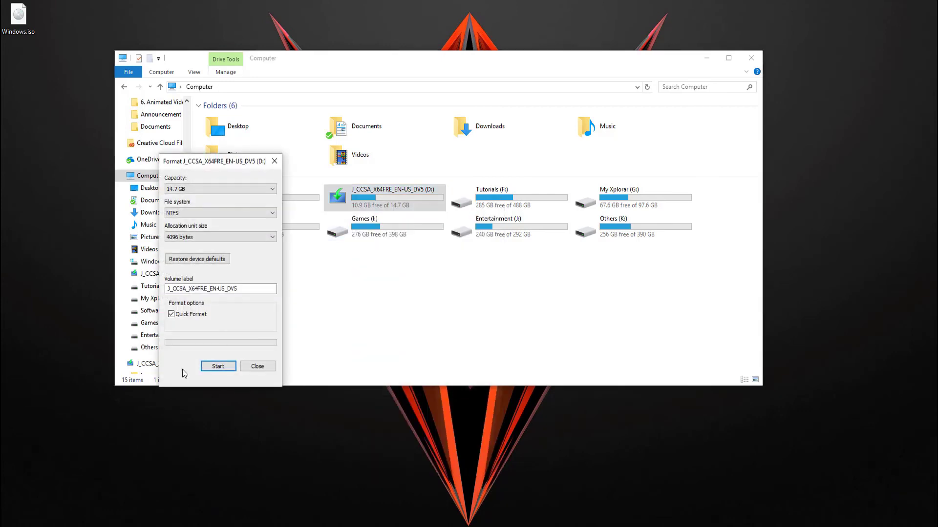
mouse_move(257, 366)
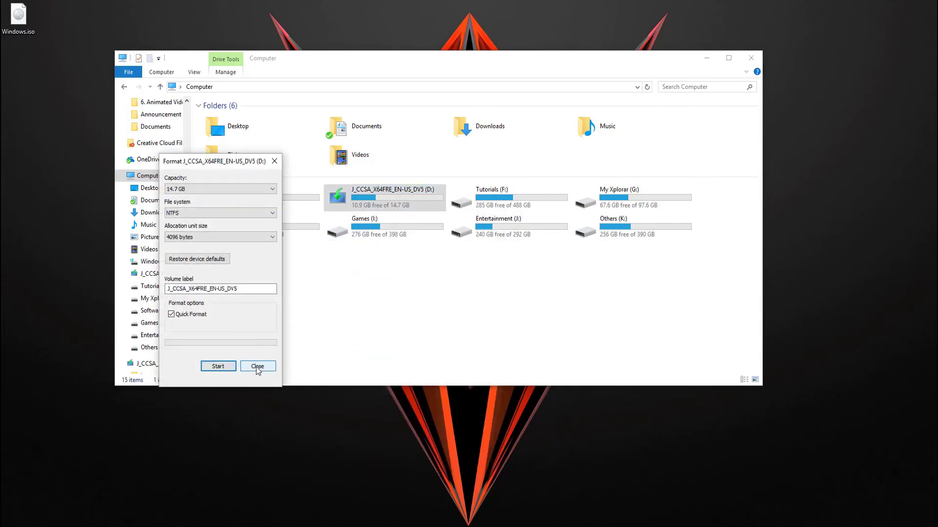
click(258, 366)
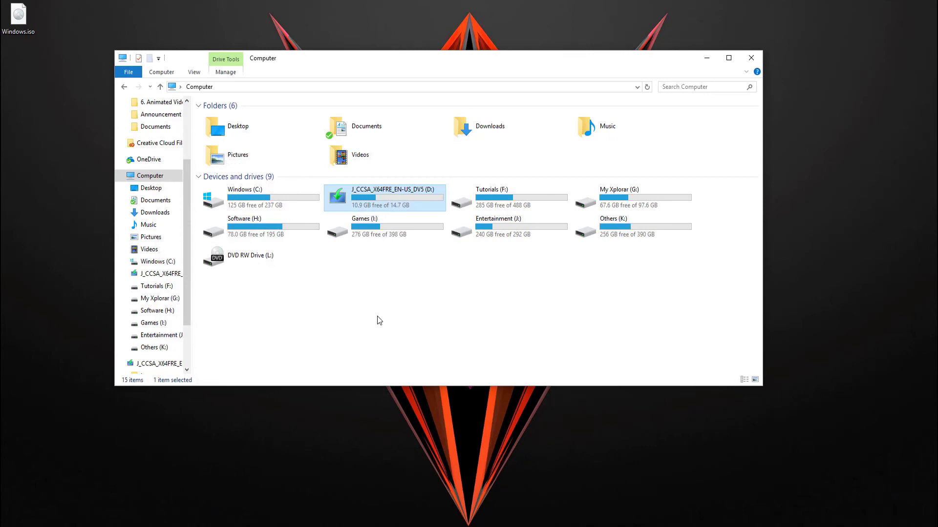
Close the File Explorer window showing the renamed USB drive
click(750, 58)
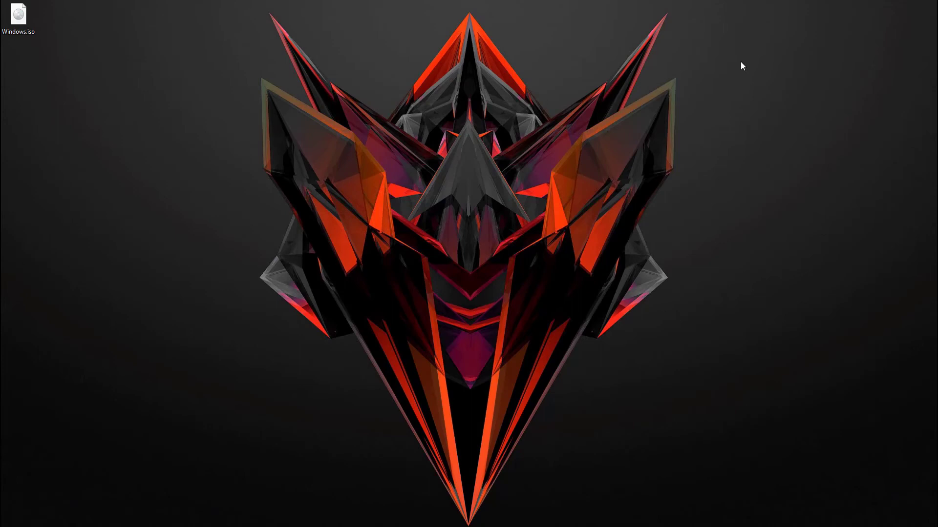
mouse_move(446, 232)
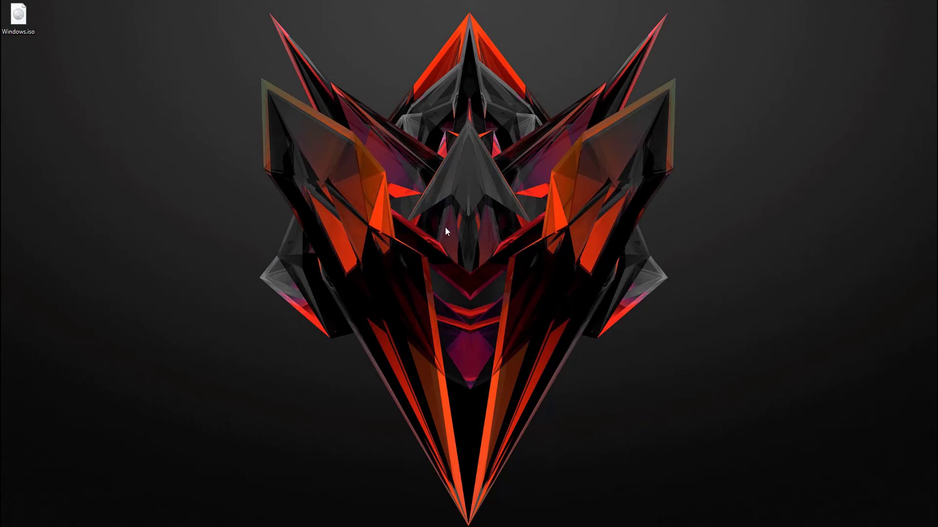